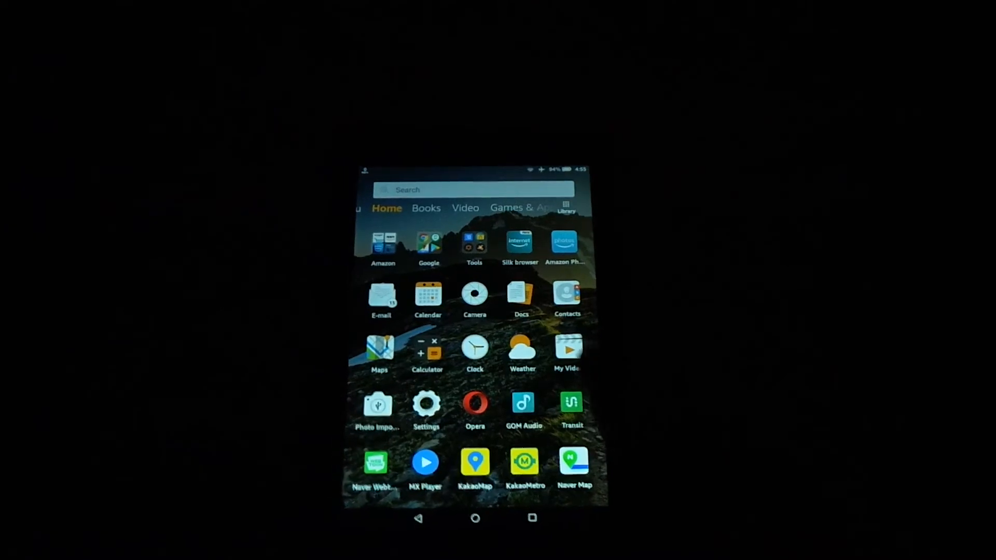
Launch the Settings app from the Fire tablet home screen.
left_click(426, 208)
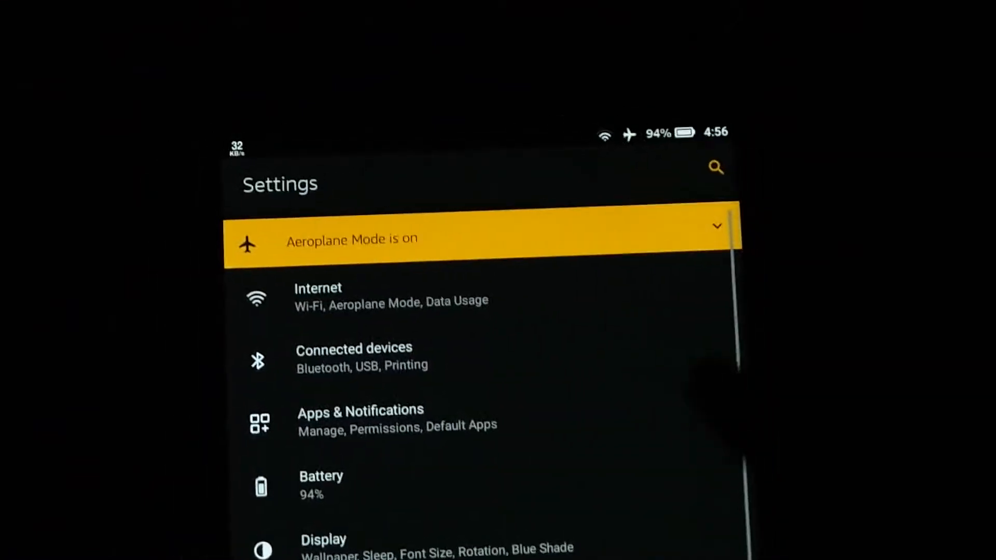
Look through Connected devices and Printing services, then go to Apps & Notifications.
left_click(354, 357)
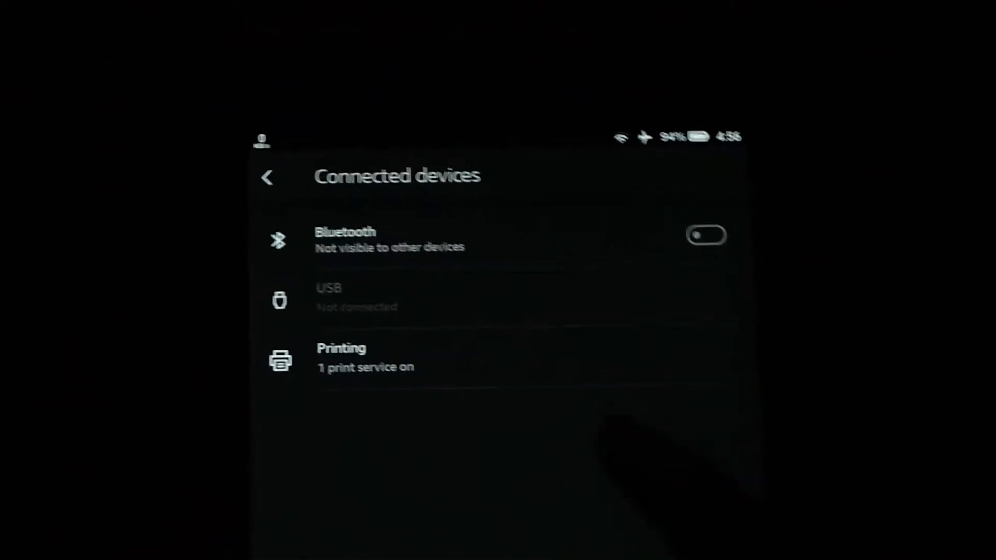
left_click(354, 357)
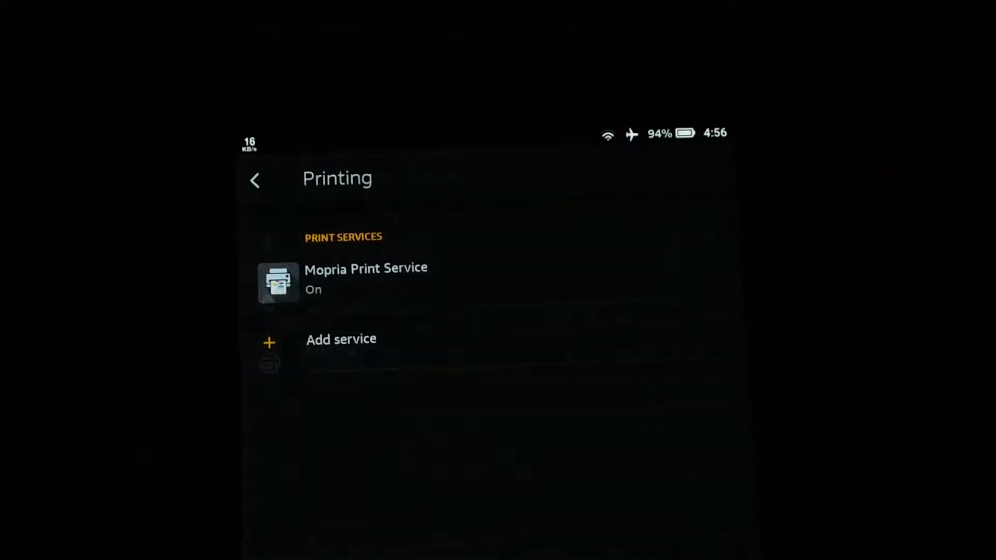
left_click(255, 179)
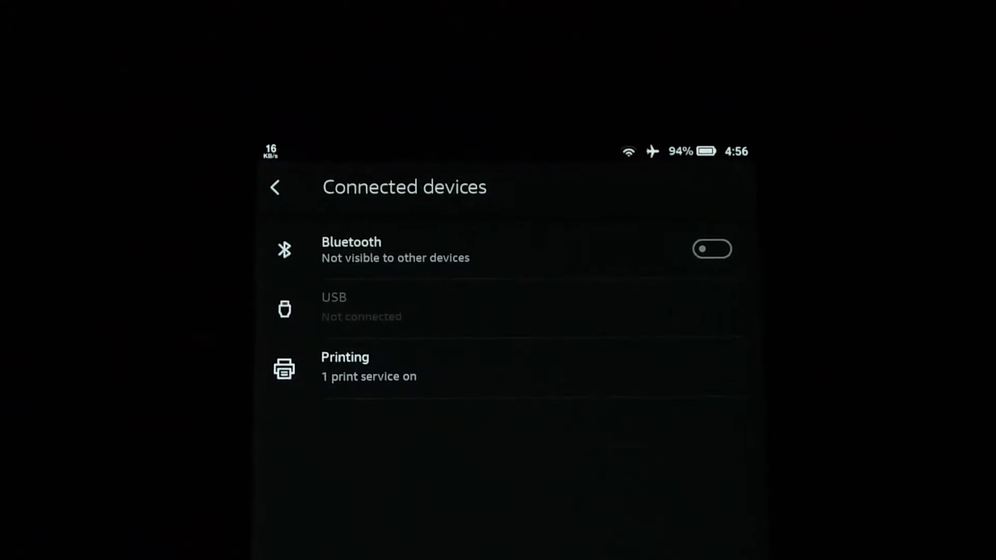
left_click(275, 187)
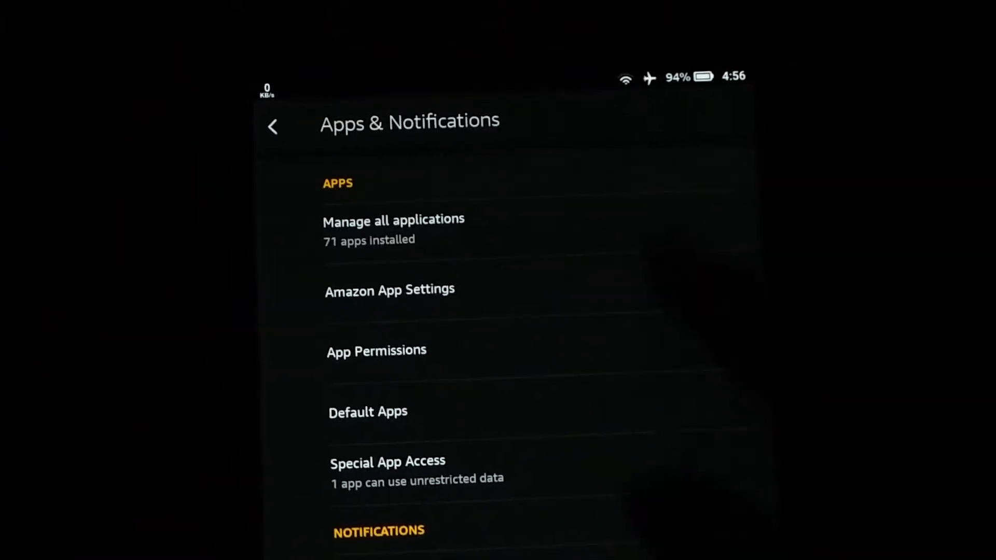
Browse all installed apps and Amazon App Settings, then view App Permissions categories.
left_click(393, 219)
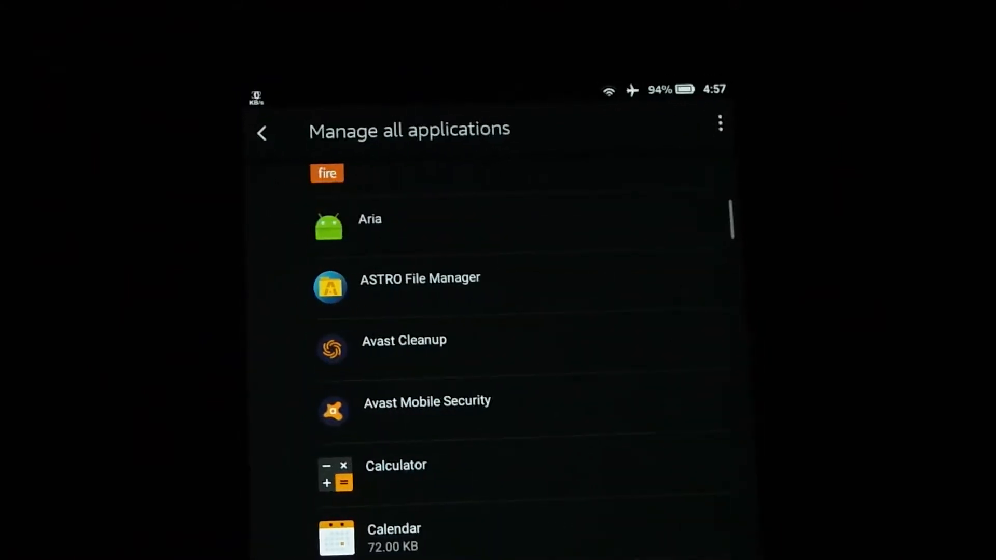
left_click(263, 133)
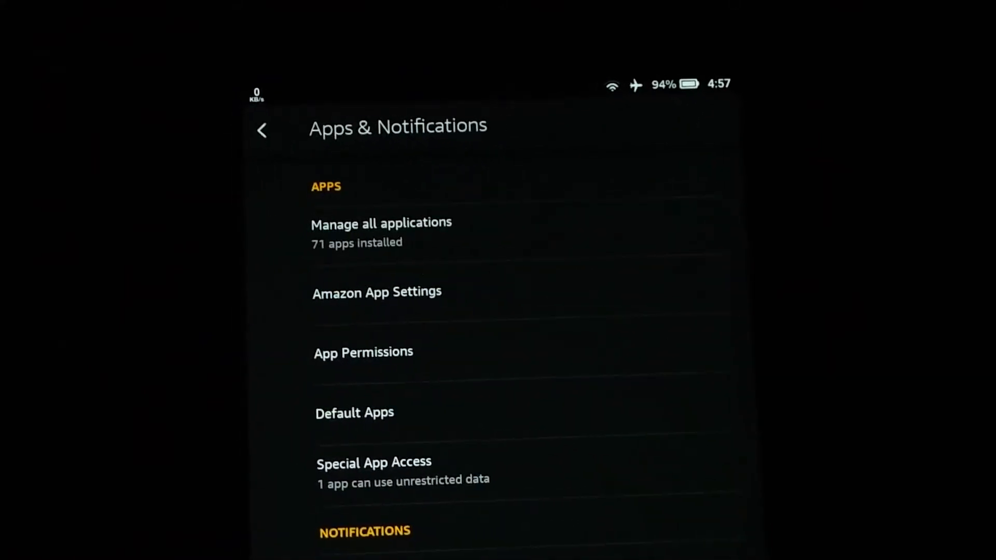
left_click(377, 292)
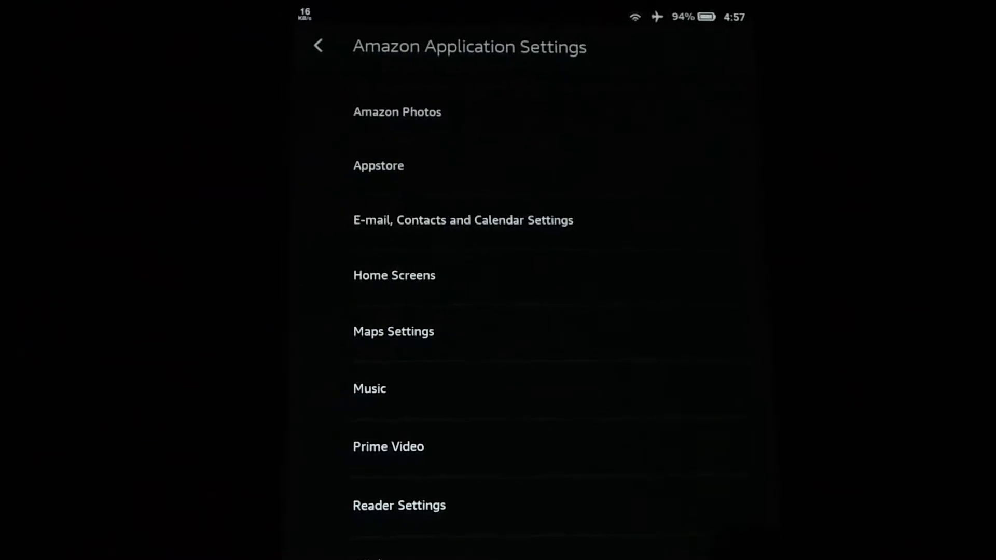
left_click(320, 45)
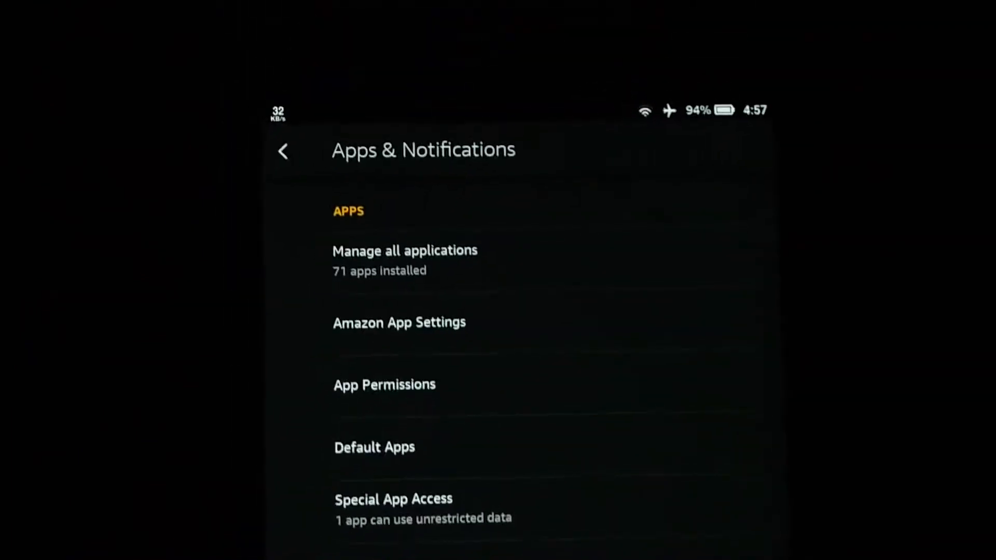
left_click(384, 385)
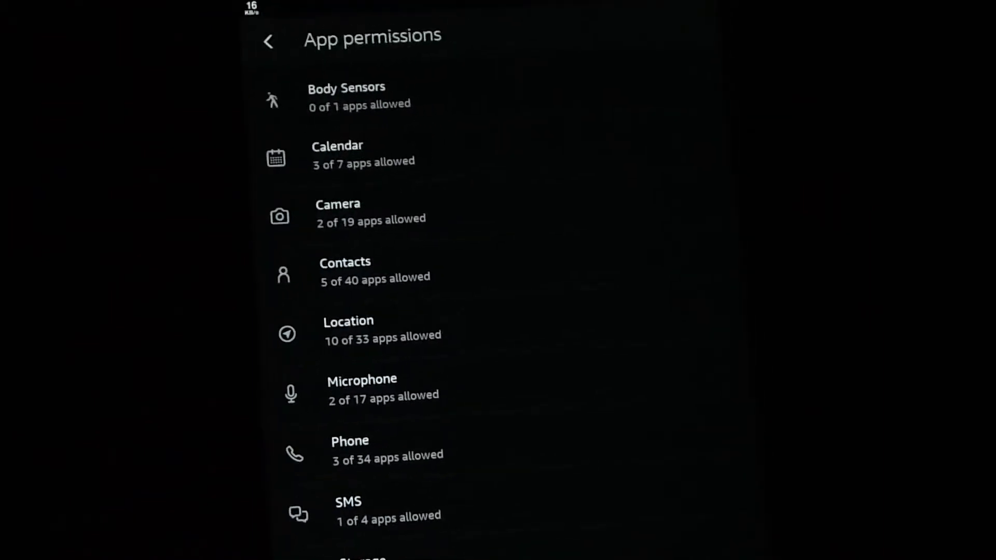
Review Special App Access options like device admin apps and usage access.
left_click(270, 40)
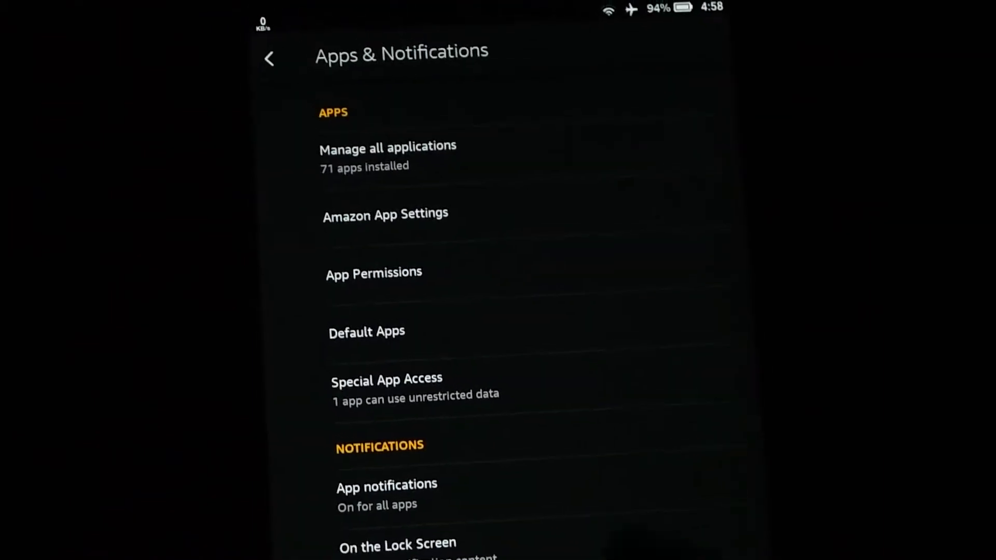
left_click(386, 378)
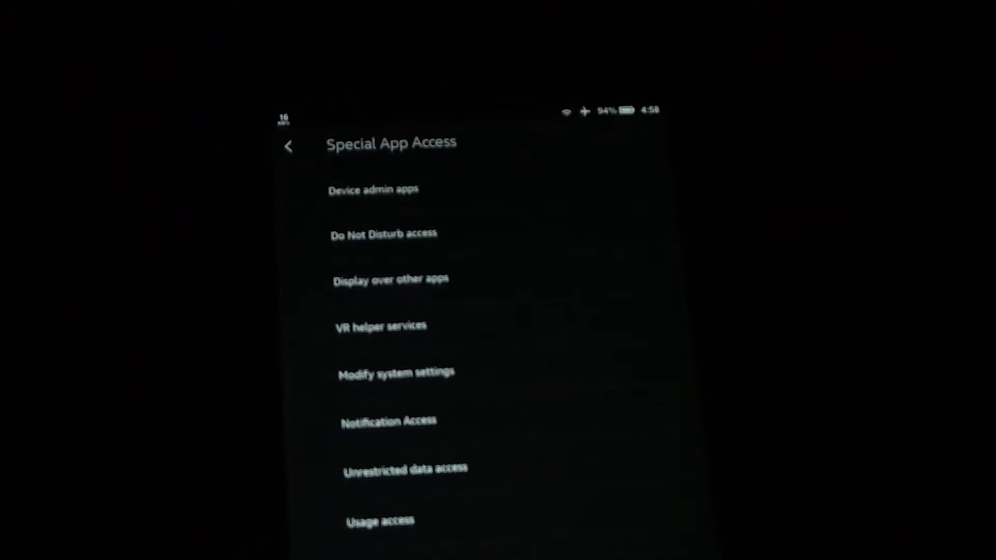
left_click(289, 145)
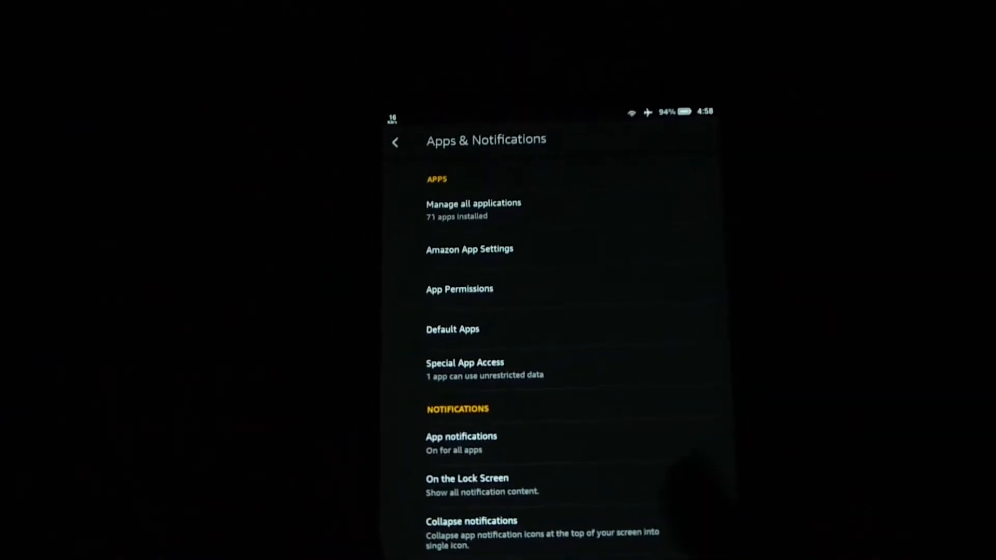
Check the Battery settings, then view the Internet page with Wi-Fi and Aeroplane Mode.
left_click(395, 143)
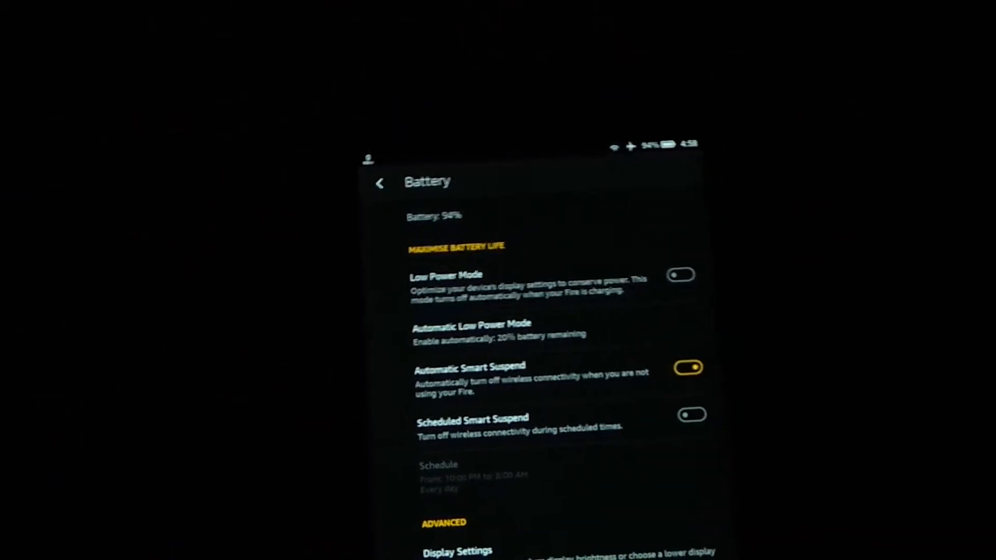
left_click(471, 325)
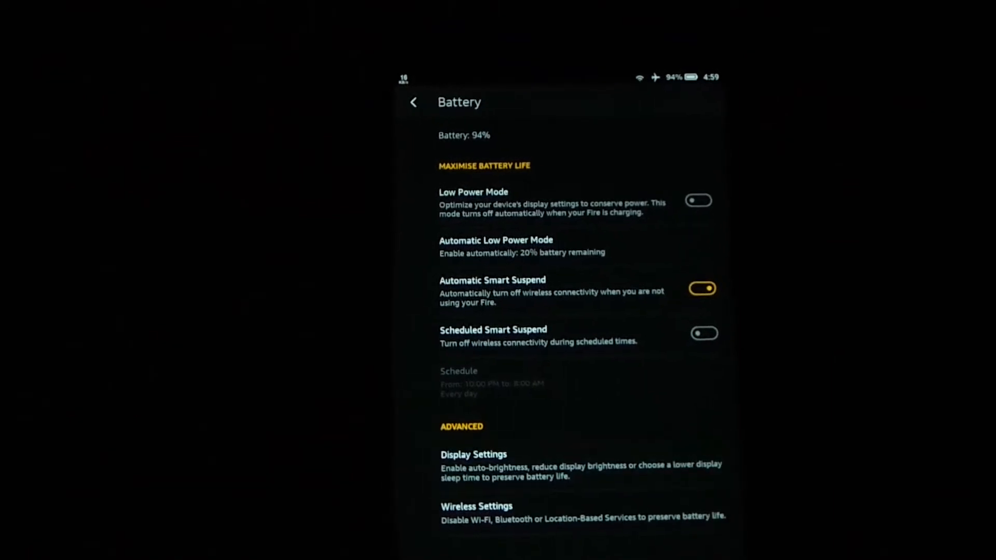
left_click(473, 454)
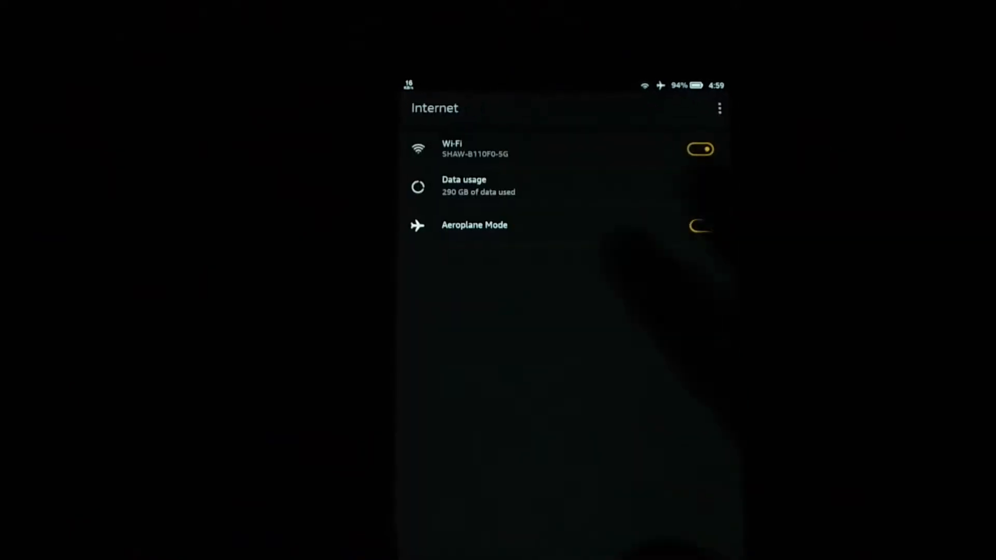
Review Sound volumes and the advanced other-sounds options, then return to main Settings.
left_click(700, 226)
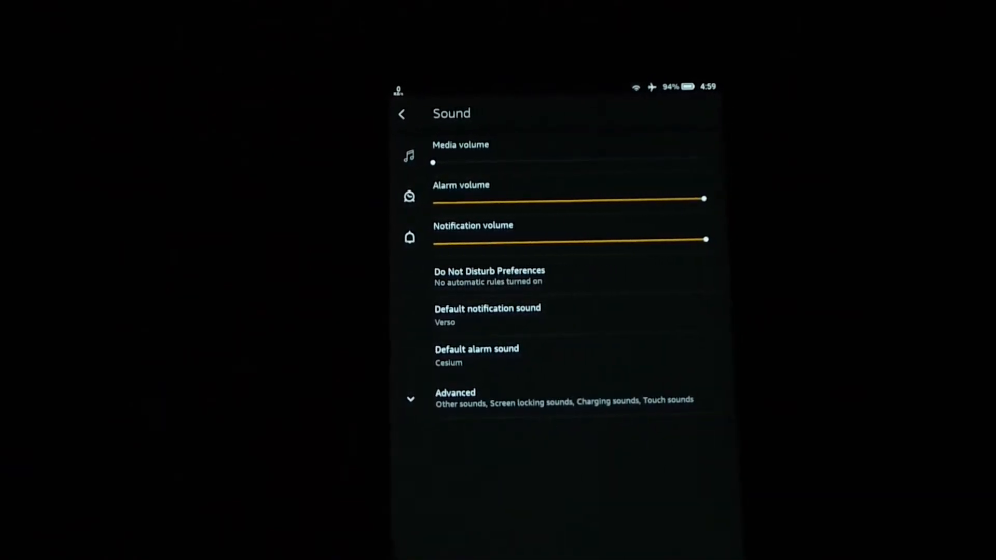
left_click(456, 392)
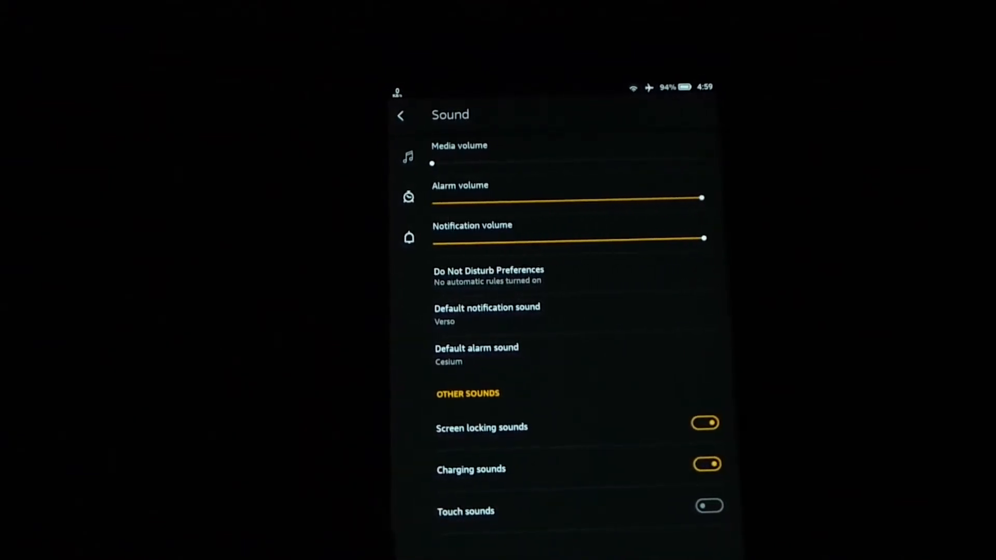
left_click(401, 115)
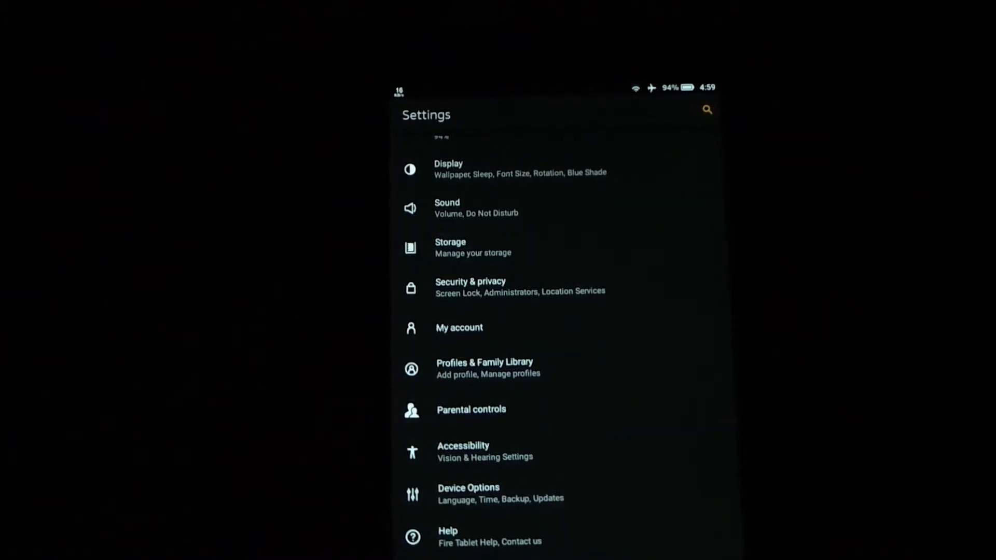
left_click(459, 247)
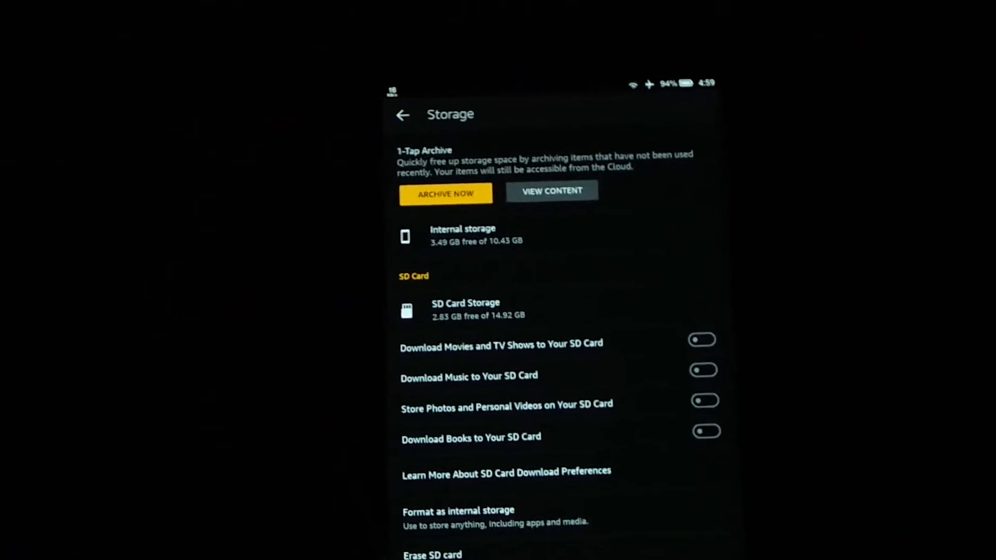
scroll("down", 3)
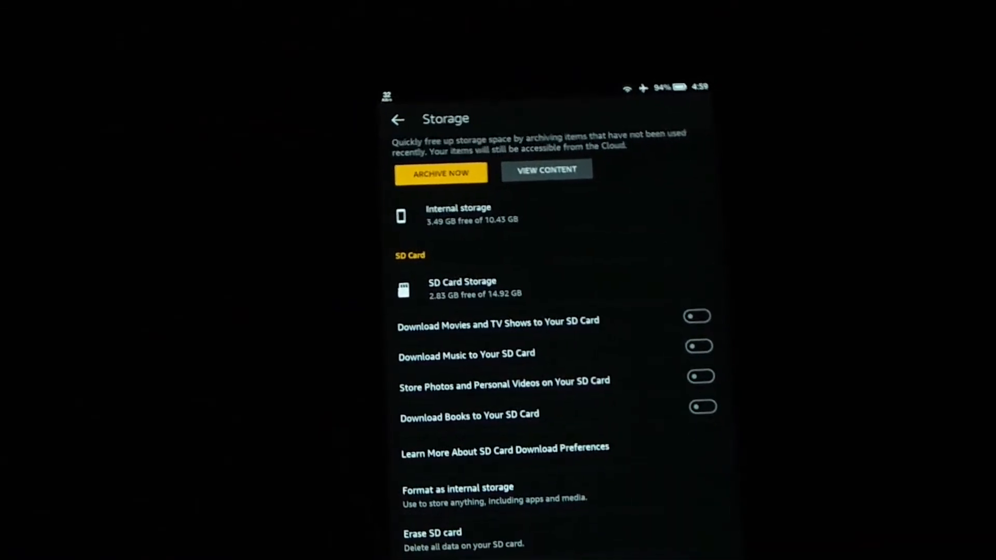
left_click(398, 119)
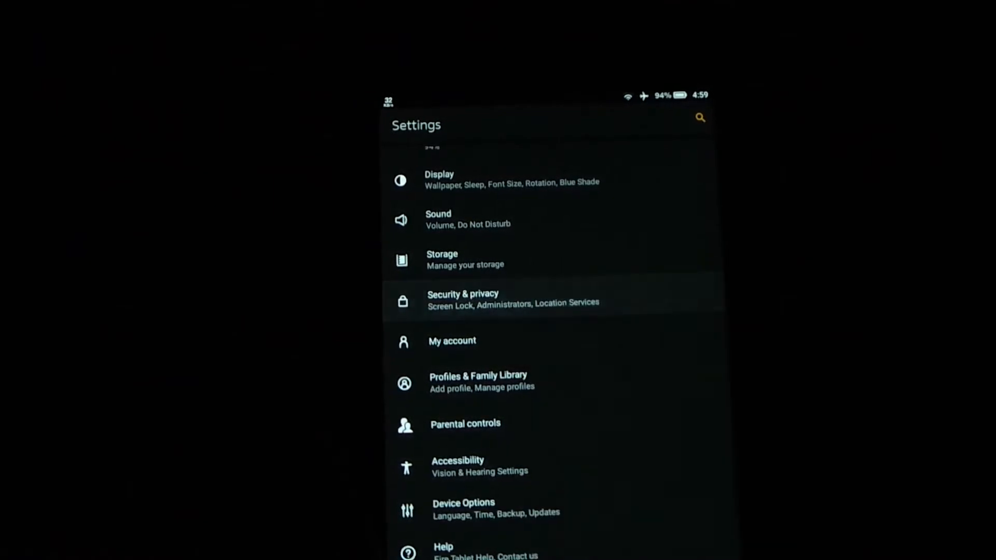
left_click(463, 302)
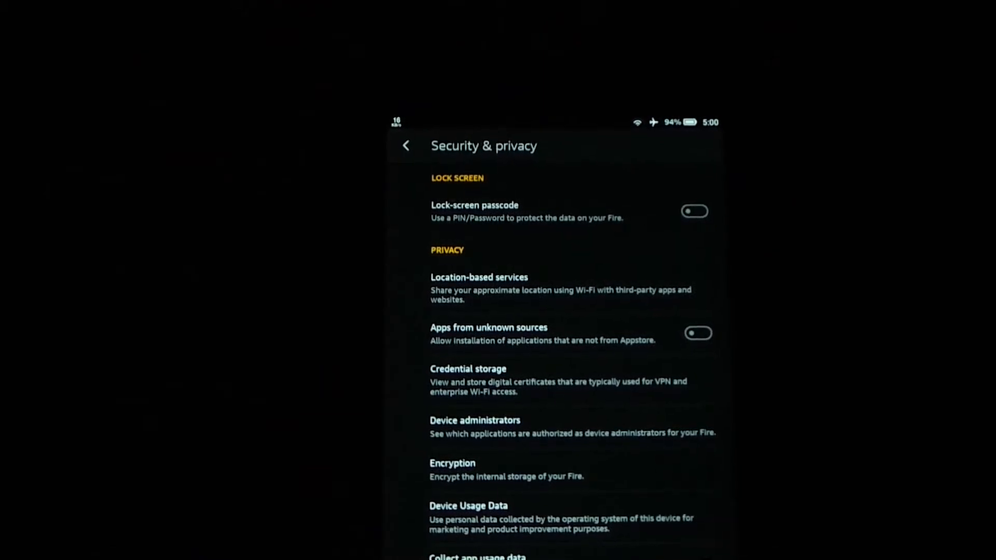
left_click(406, 146)
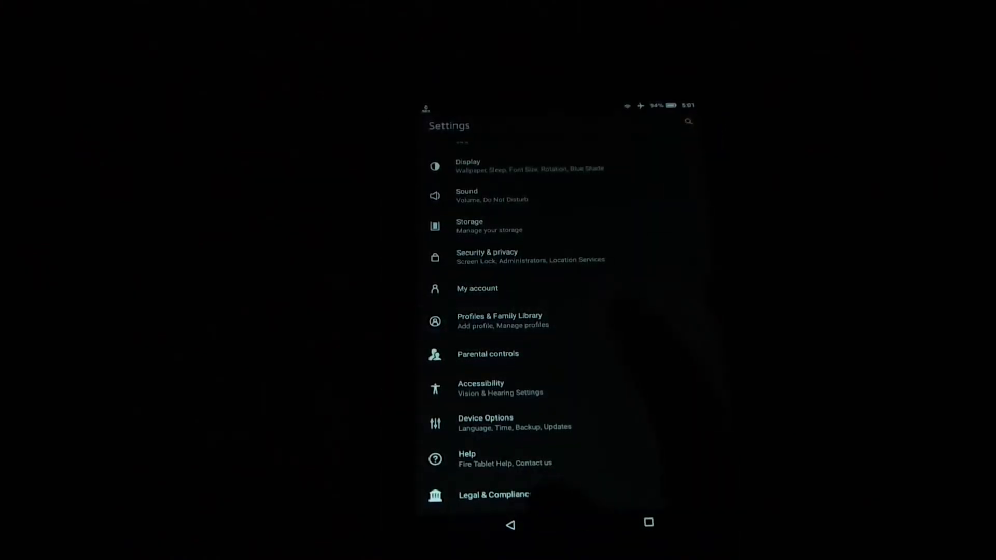
left_click(499, 320)
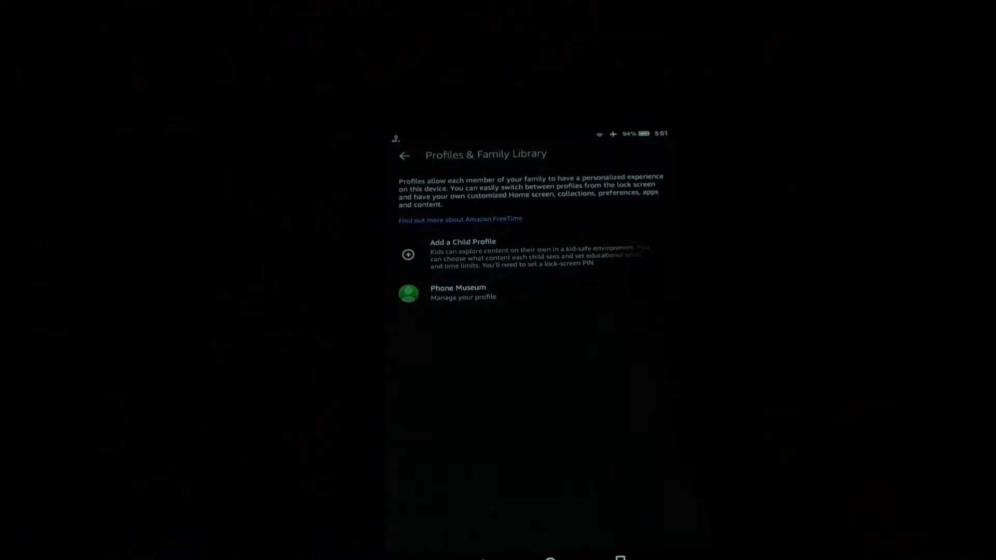
Begin adding a child profile and proceed past the lock-screen PIN notice.
left_click(463, 251)
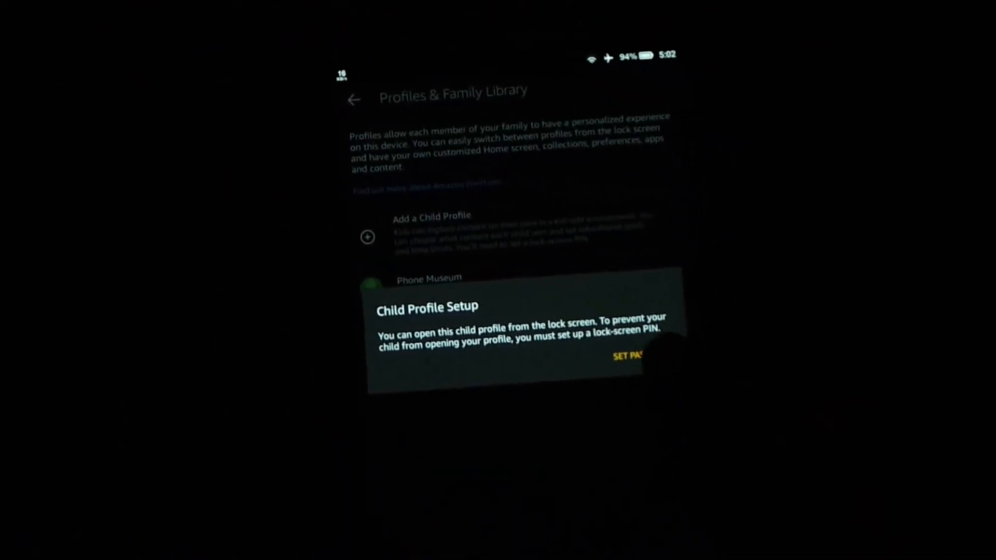
left_click(626, 356)
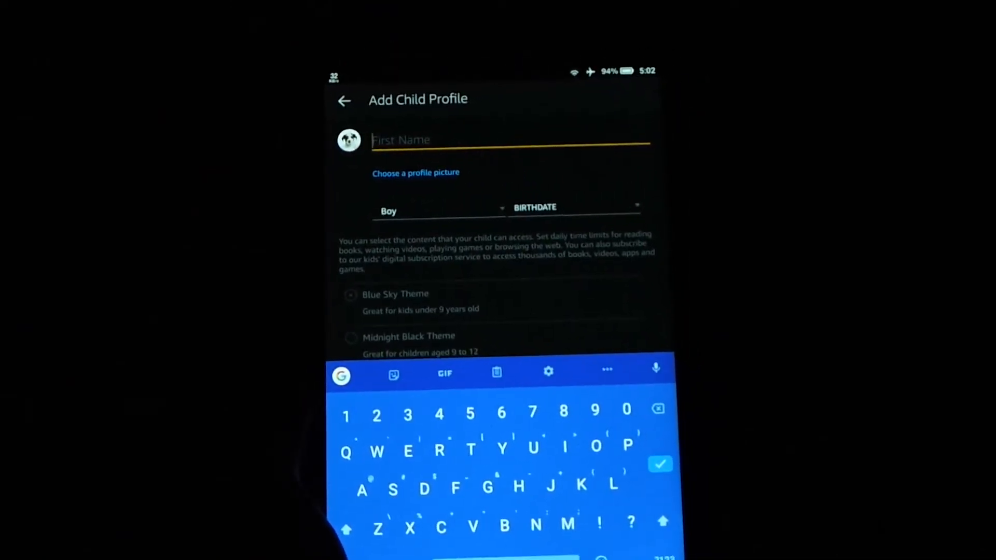
Enter the child's name, set birthdate January 11, 2017, and add the profile.
type("Teh")
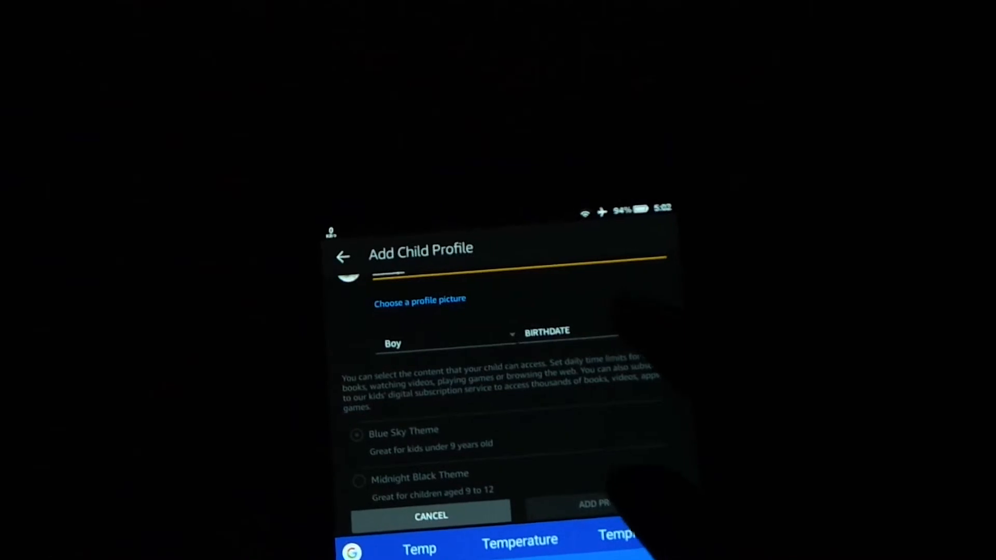
left_click(561, 331)
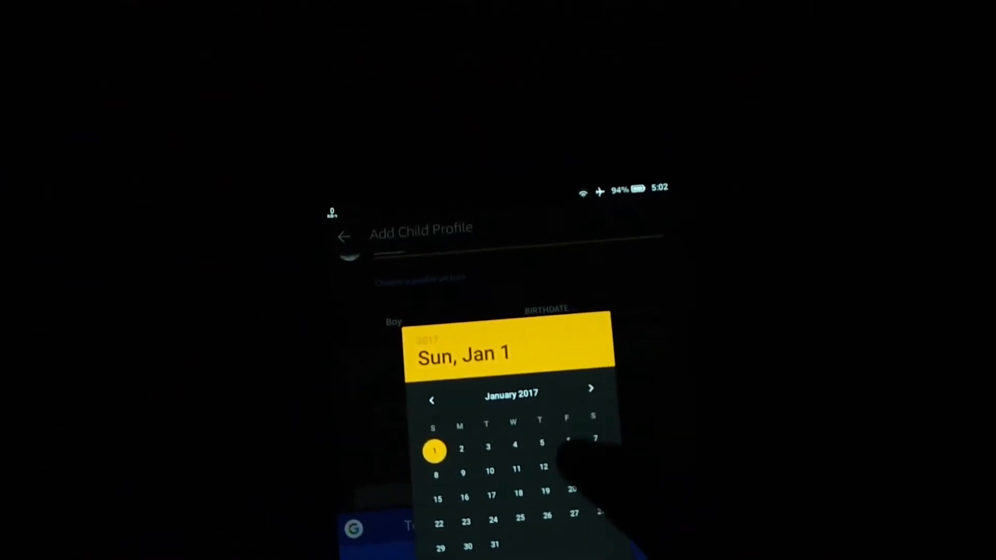
left_click(514, 469)
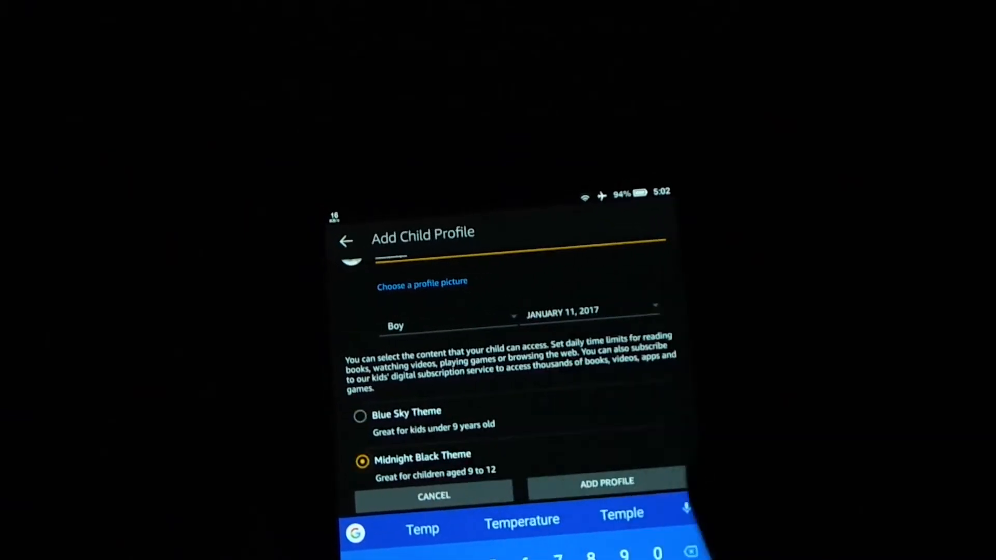
left_click(605, 481)
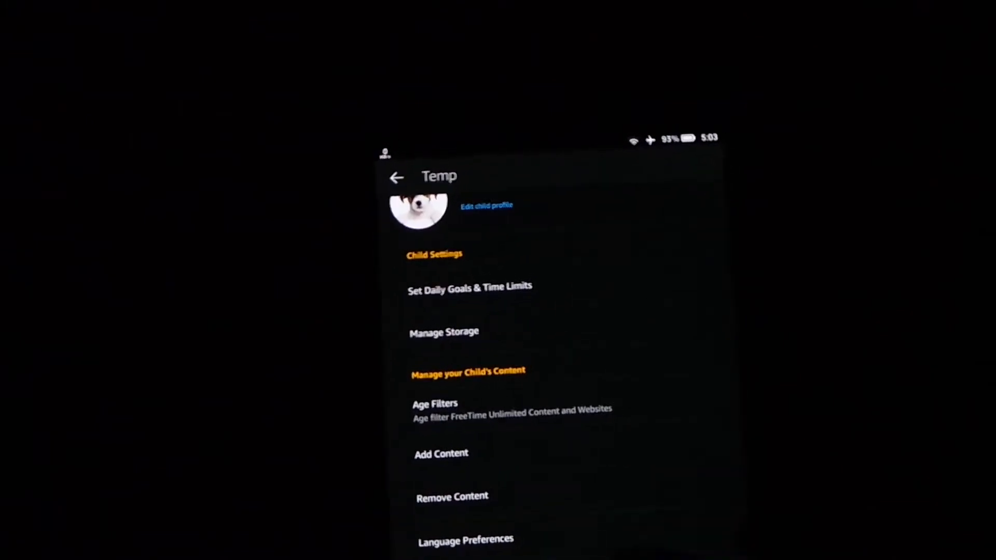
scroll("down", 3)
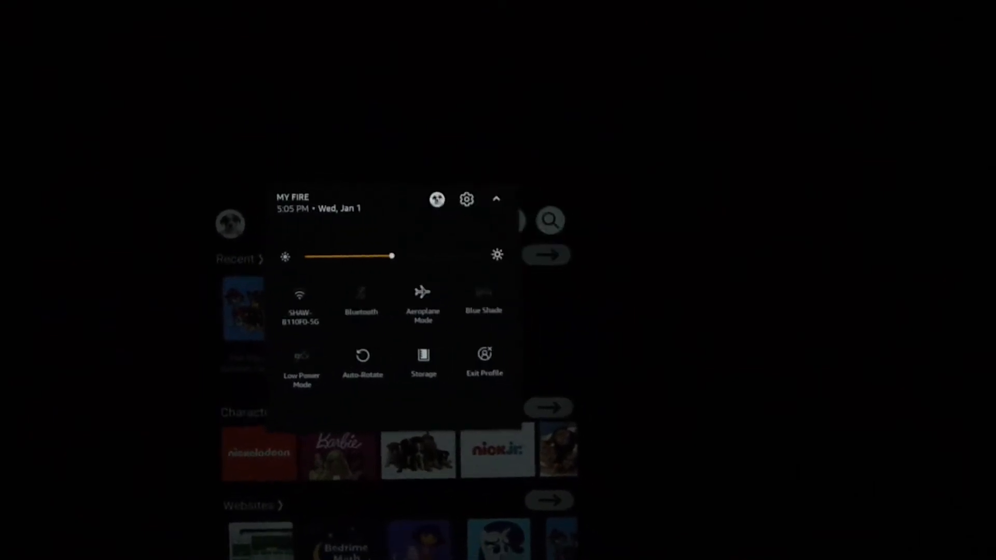
Exit the Temp child profile by confirming with the parent PIN.
left_click(484, 356)
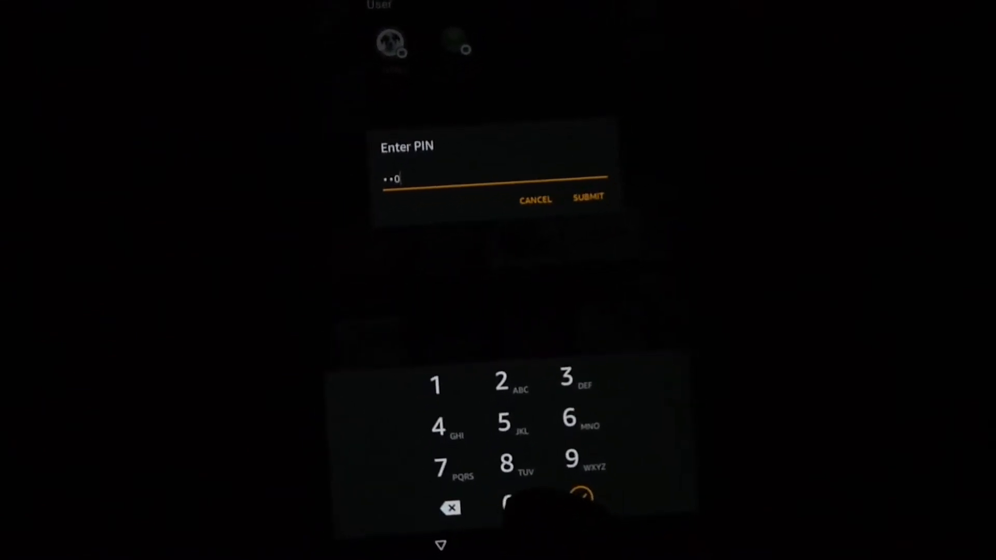
left_click(588, 198)
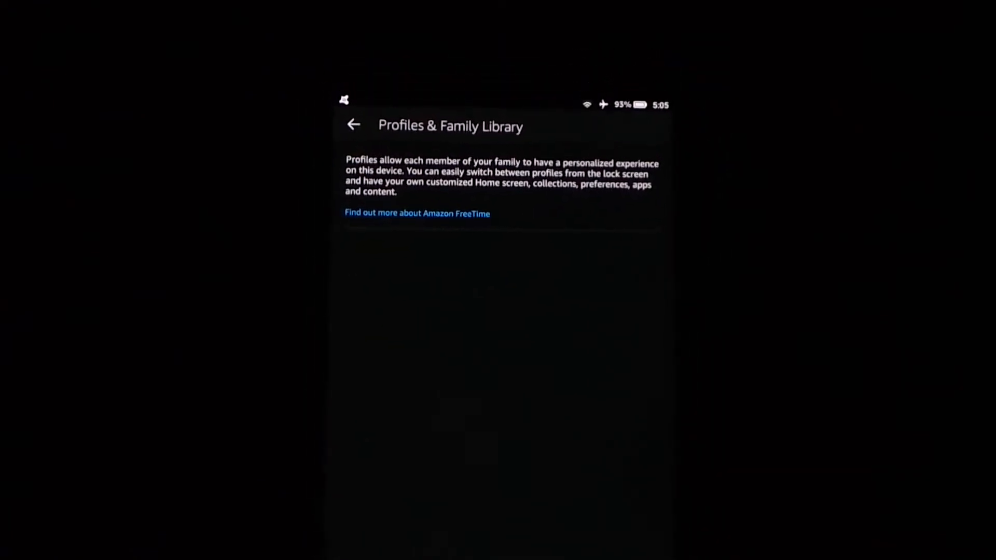
Leave Profiles & Family Library and go back to the main Settings categories.
left_click(354, 125)
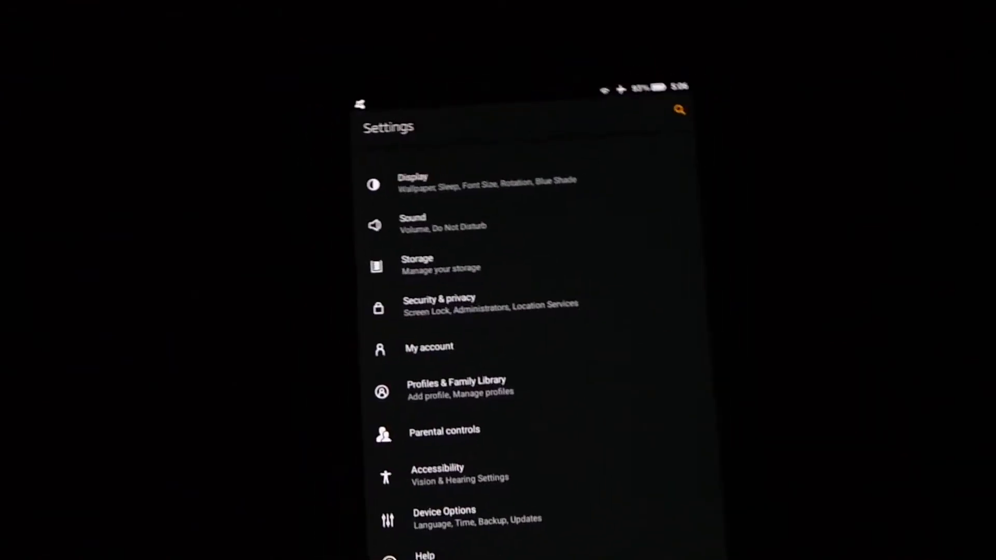
left_click(444, 431)
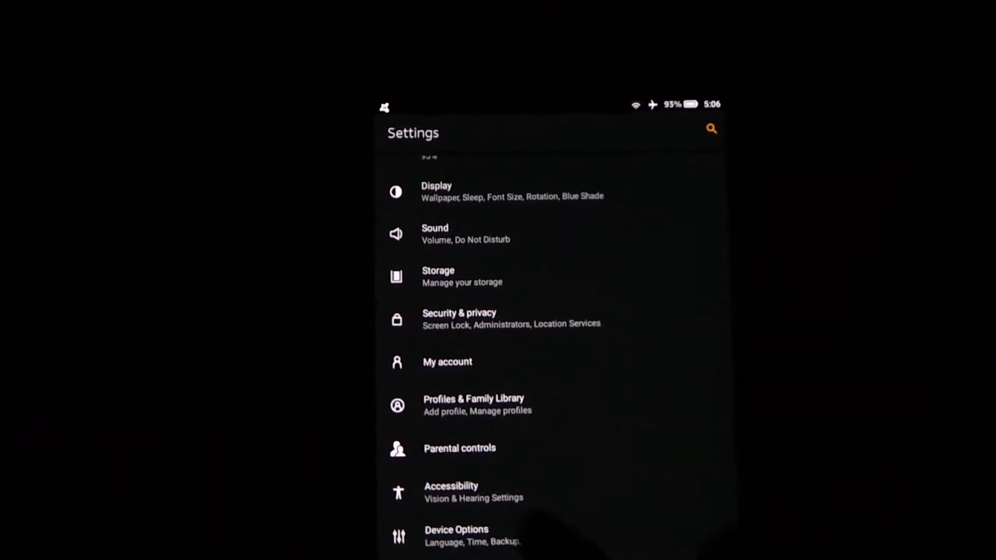
left_click(450, 486)
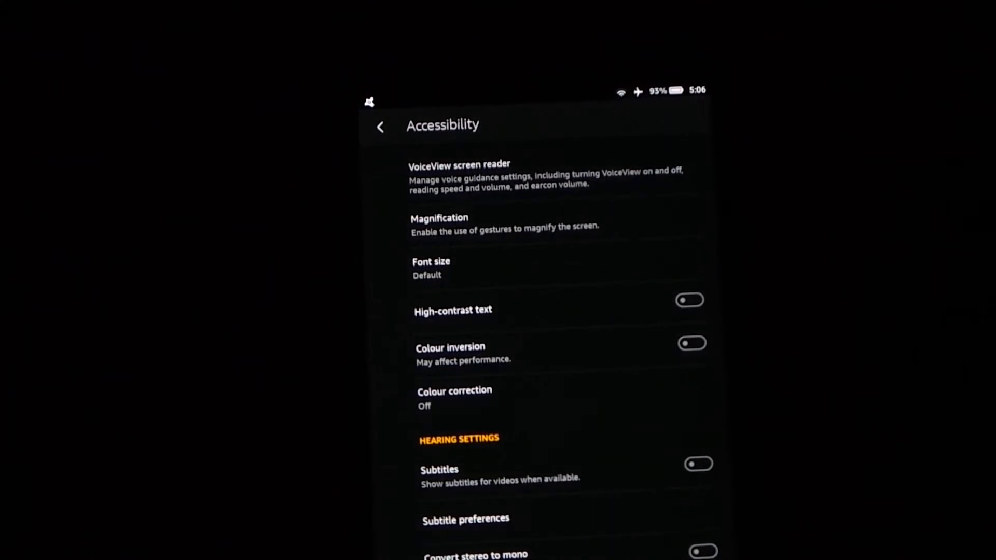
left_click(431, 268)
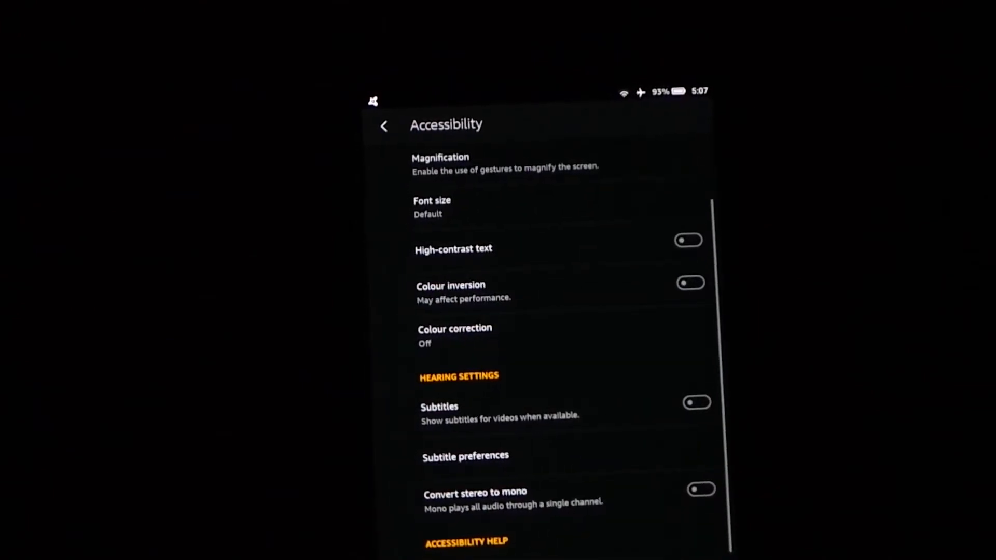
left_click(454, 335)
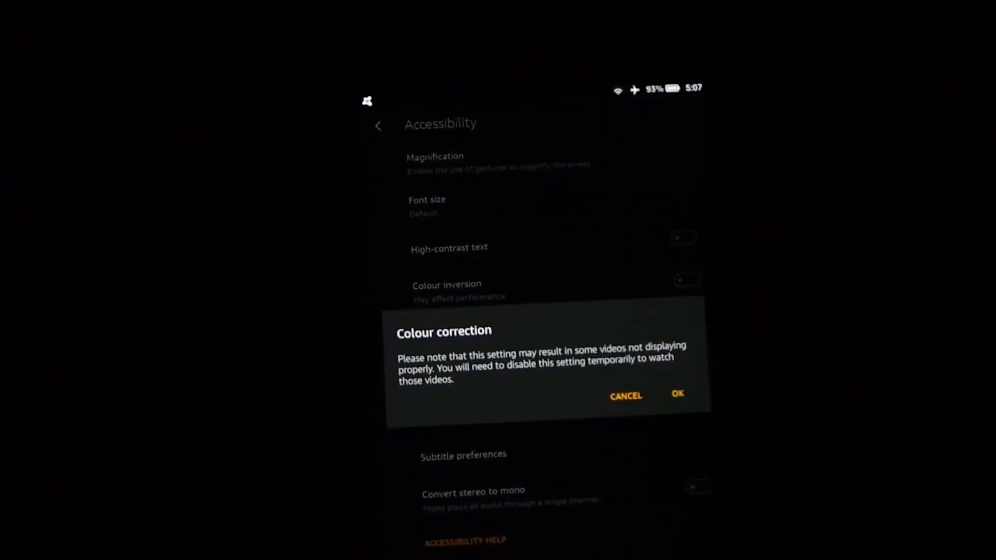
left_click(678, 395)
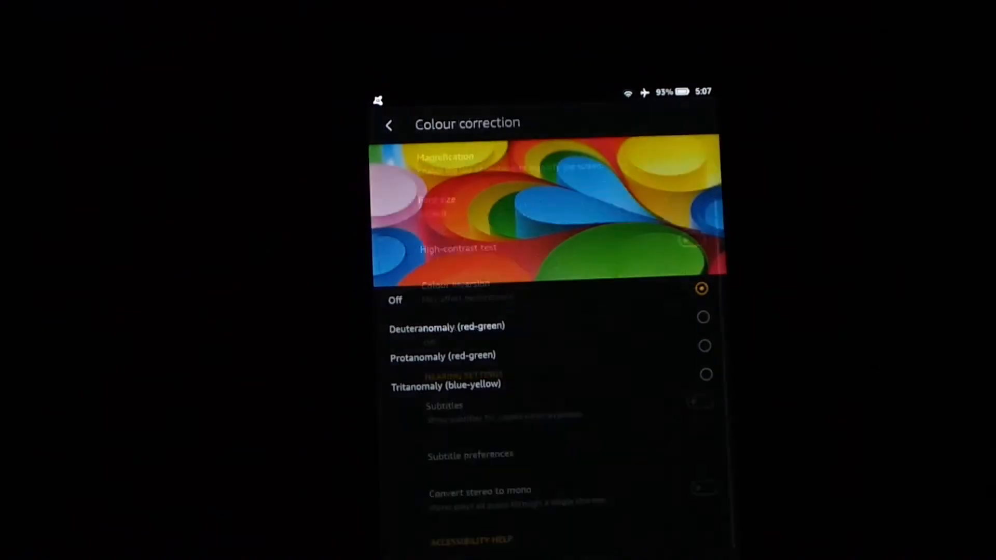
left_click(388, 125)
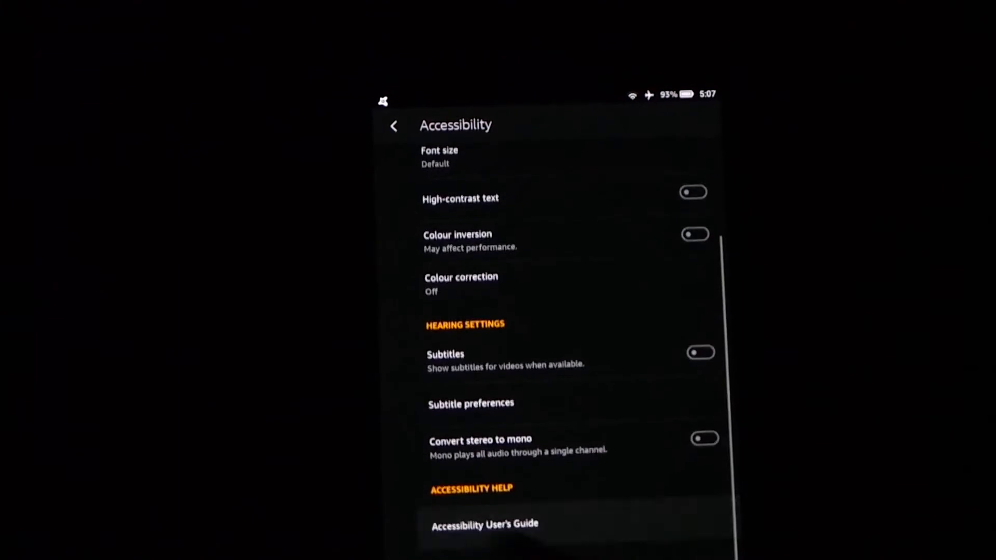
left_click(394, 126)
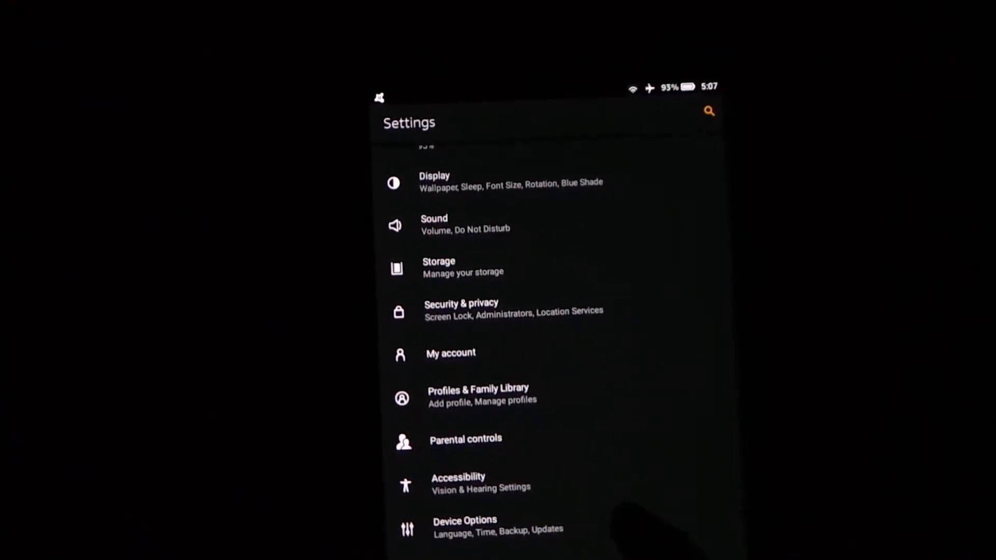
Check the Search Bar setting in Device Options, then tap About Fire Tablet to unlock developer mode.
left_click(463, 521)
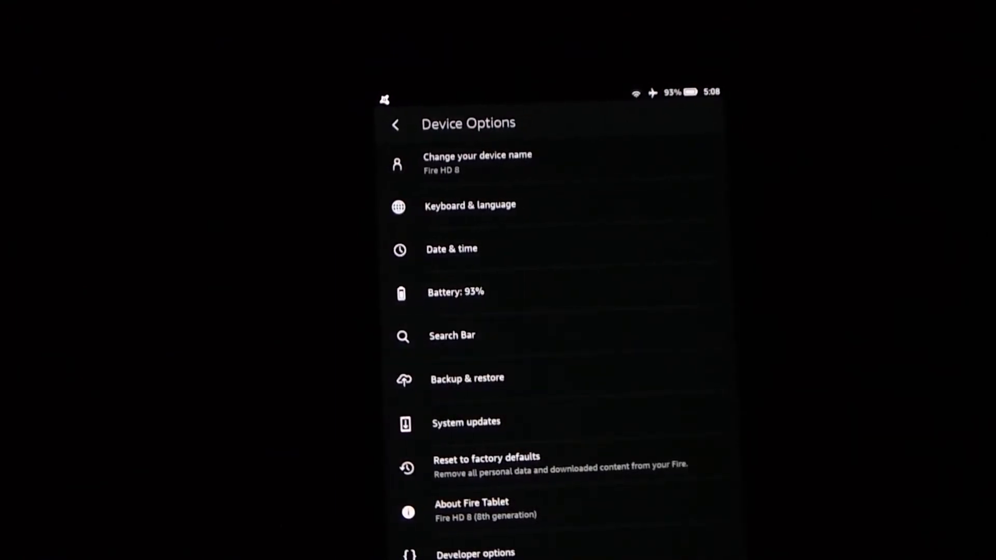
left_click(452, 336)
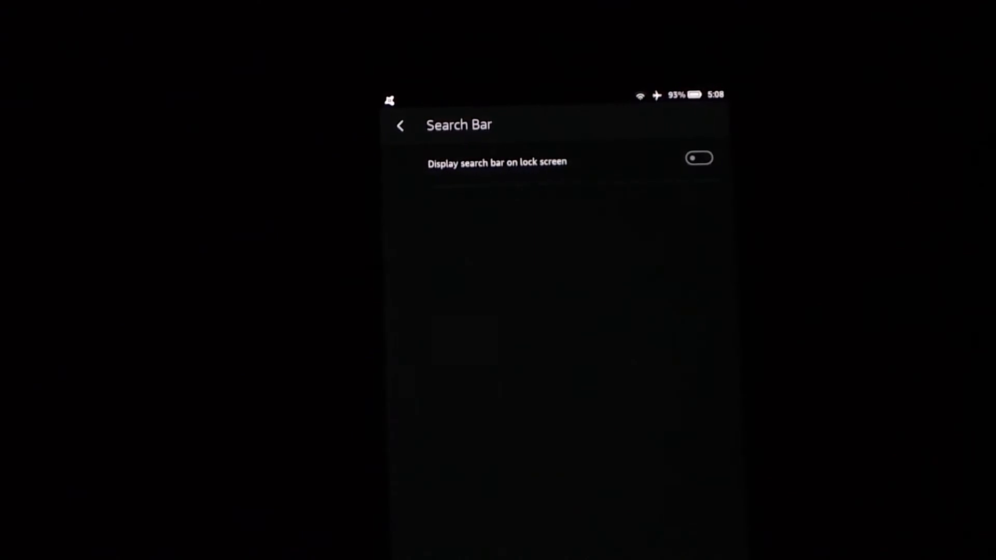
left_click(400, 126)
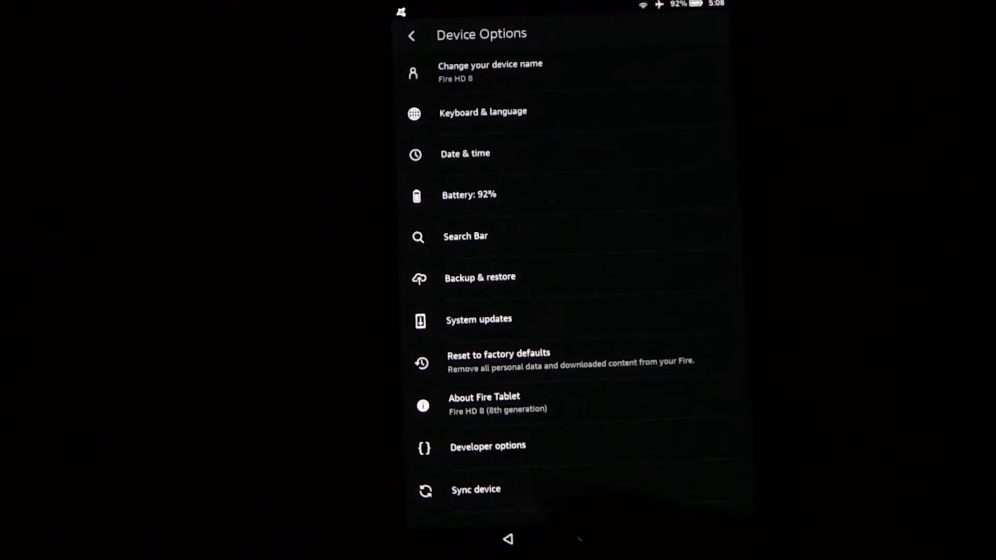
left_click(493, 403)
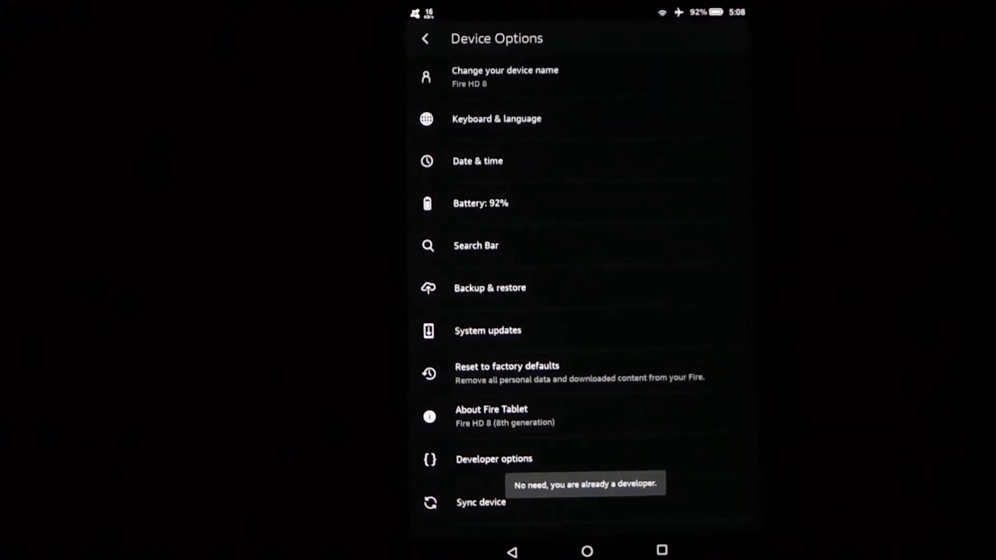
Scroll through the Developer options list, then move on to the Help page.
left_click(495, 458)
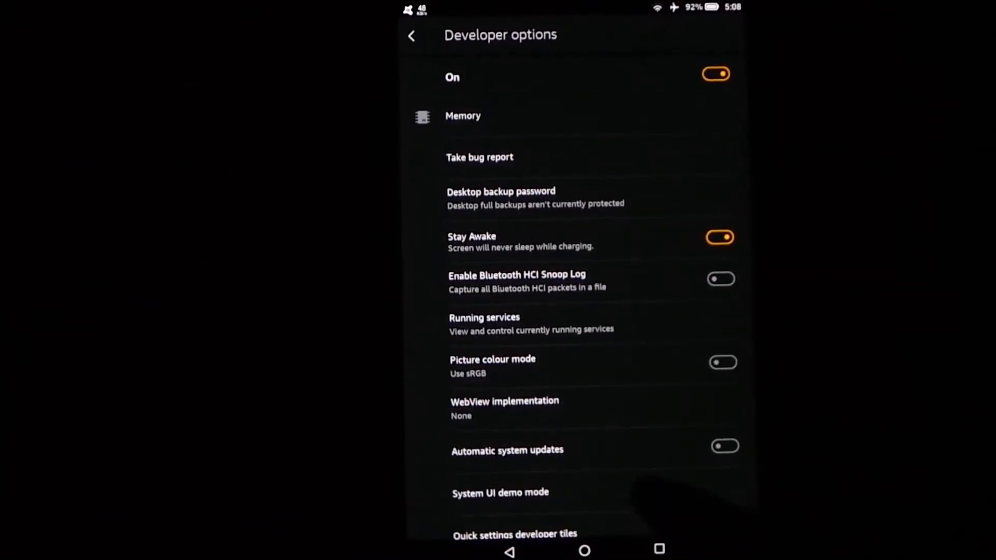
scroll("down", 3)
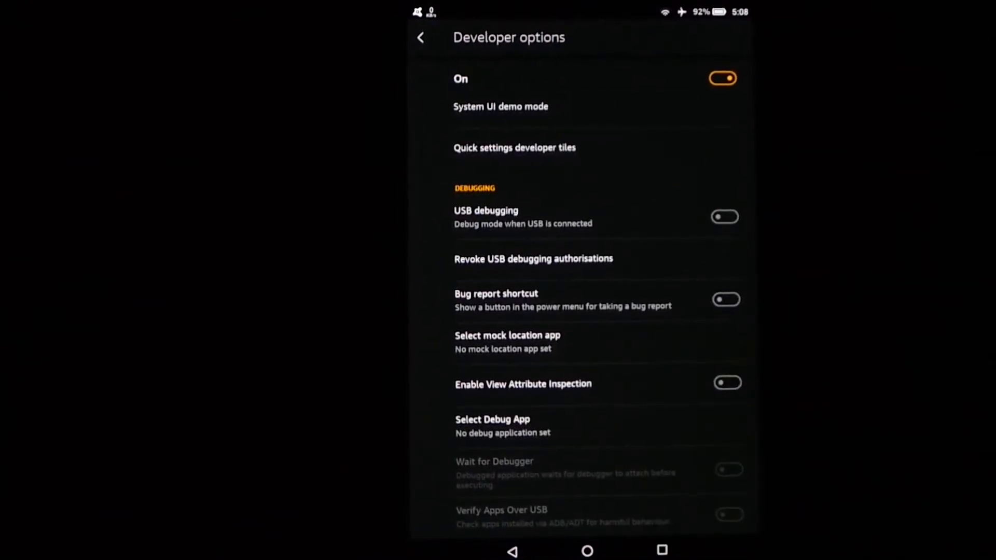
scroll("down", 3)
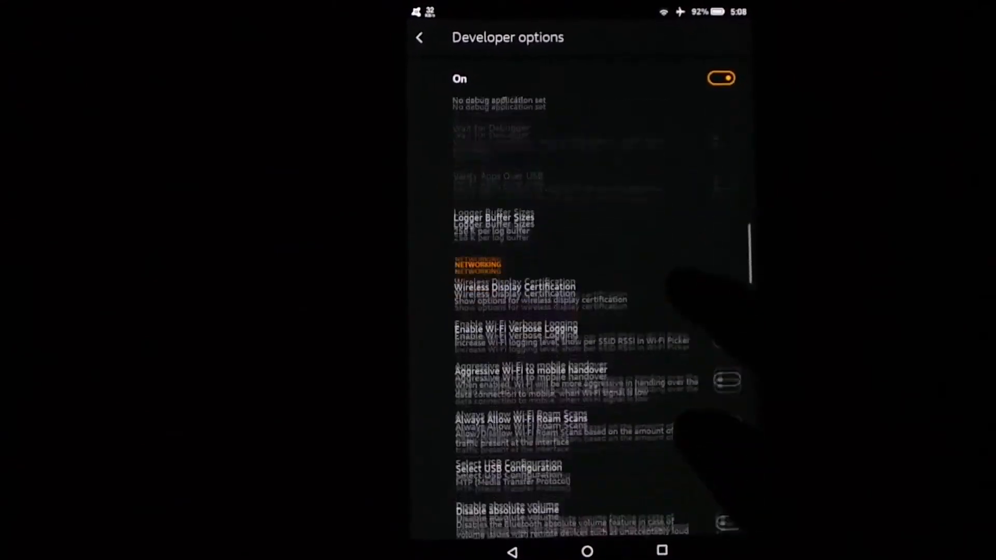
scroll("down", 3)
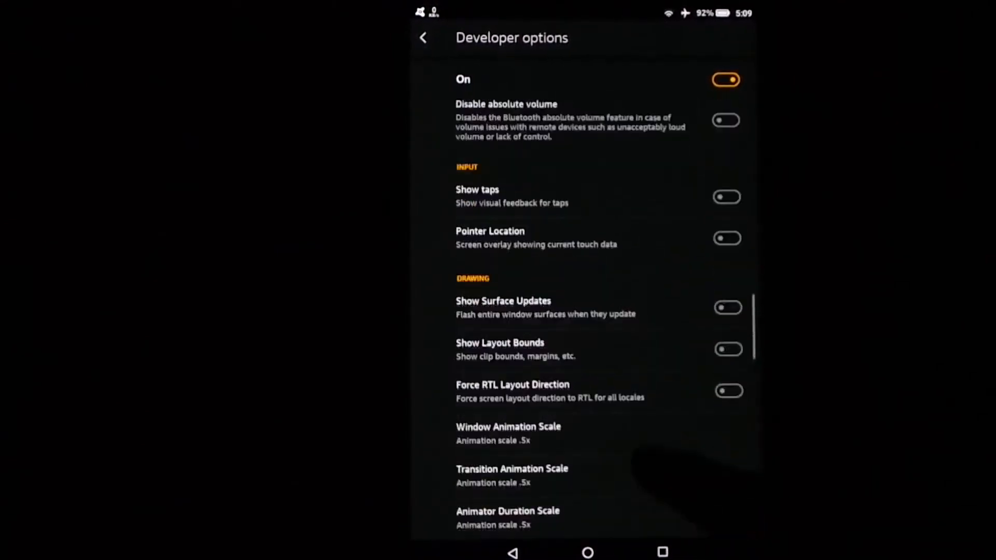
scroll("down", 3)
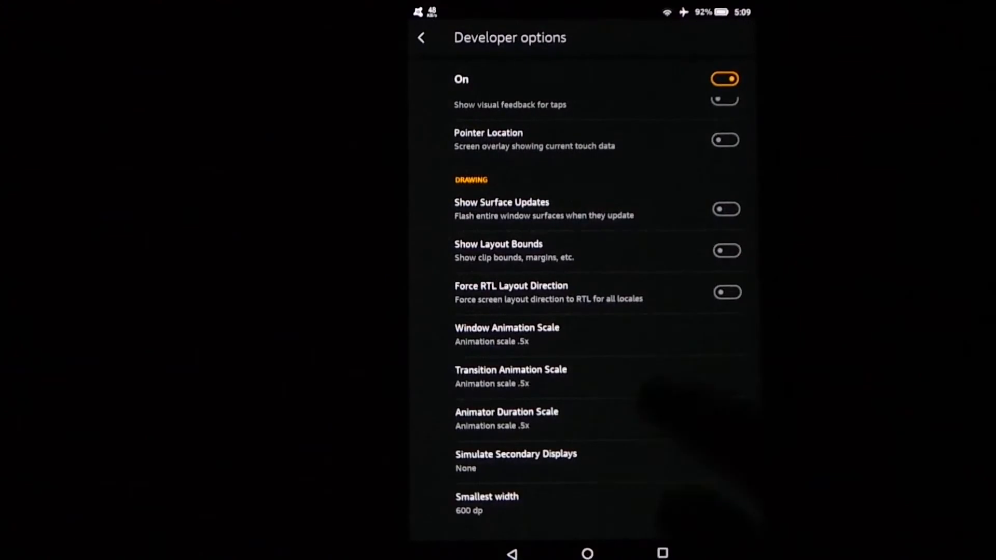
scroll("down", 3)
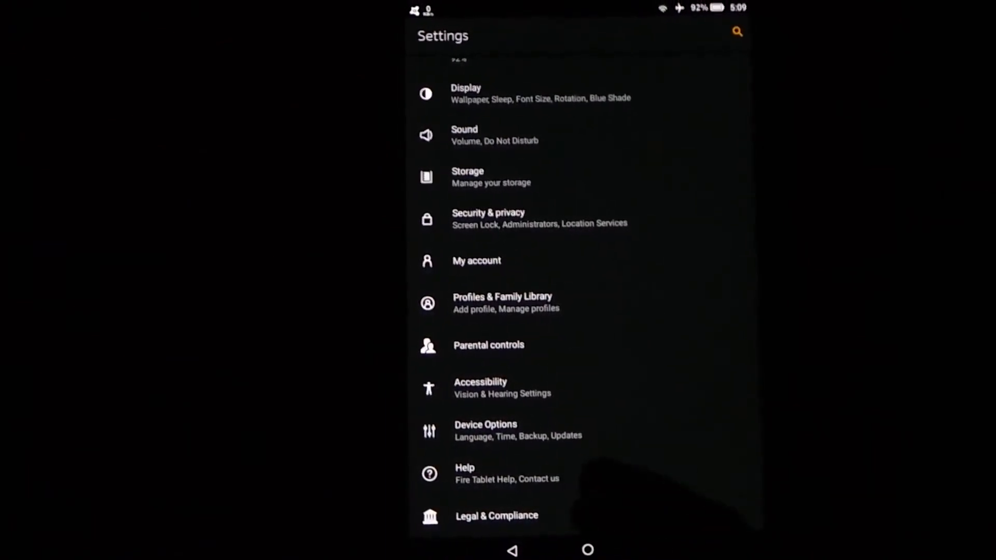
left_click(485, 473)
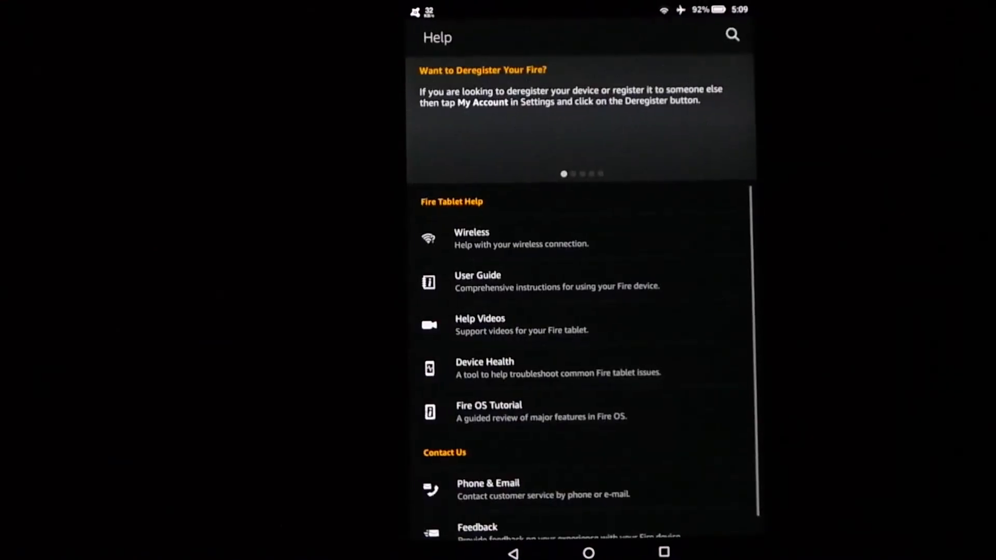